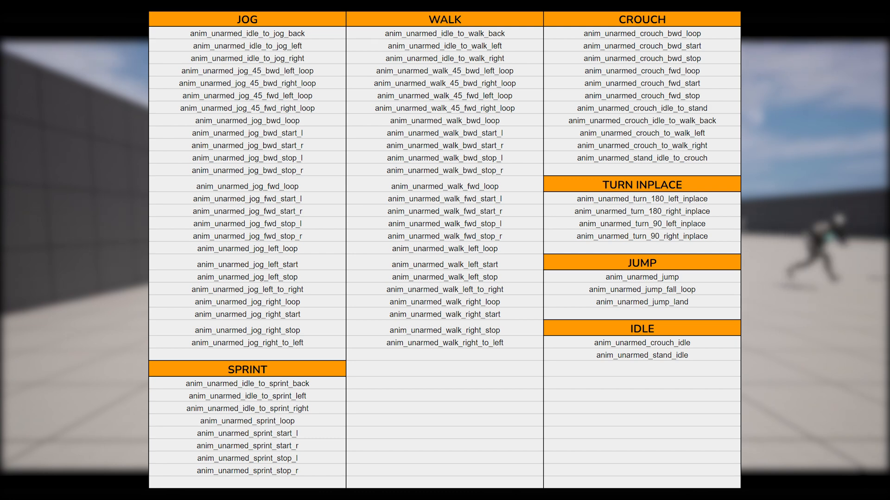
# Highlight the four TURN INPLACE animations, then the three JUMP animations, dimming the other categories.
pyautogui.click(246, 370)
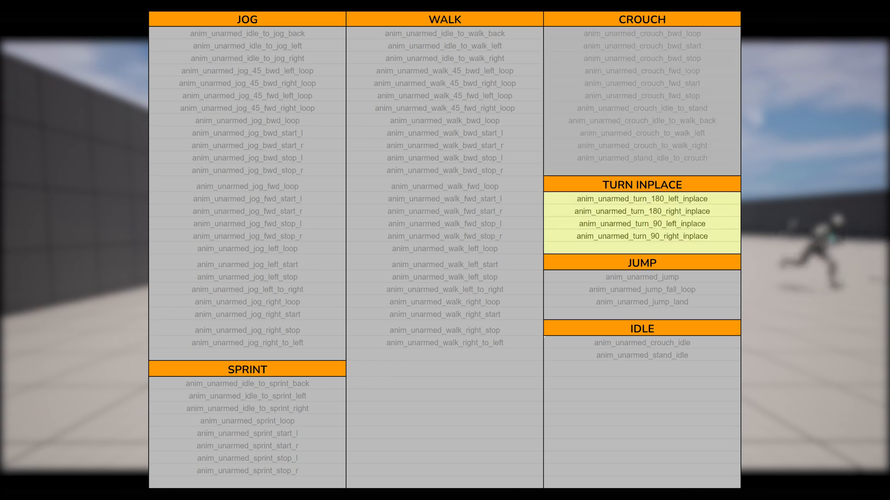
pyautogui.click(642, 290)
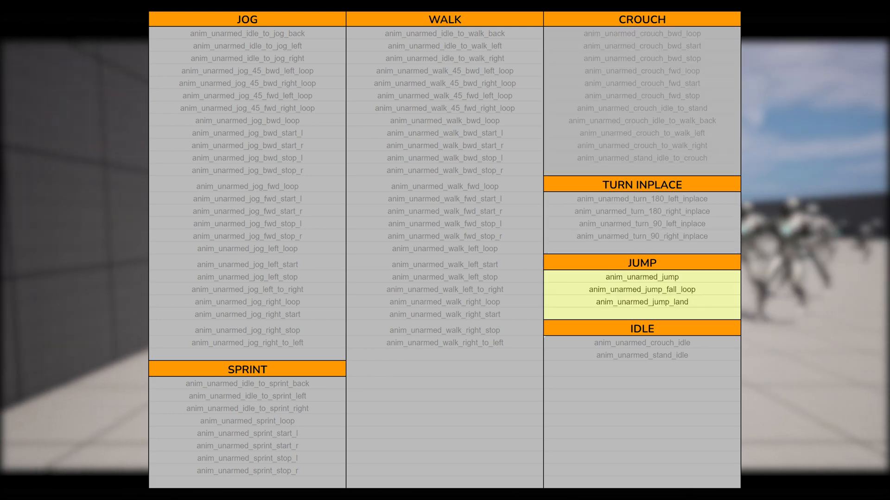